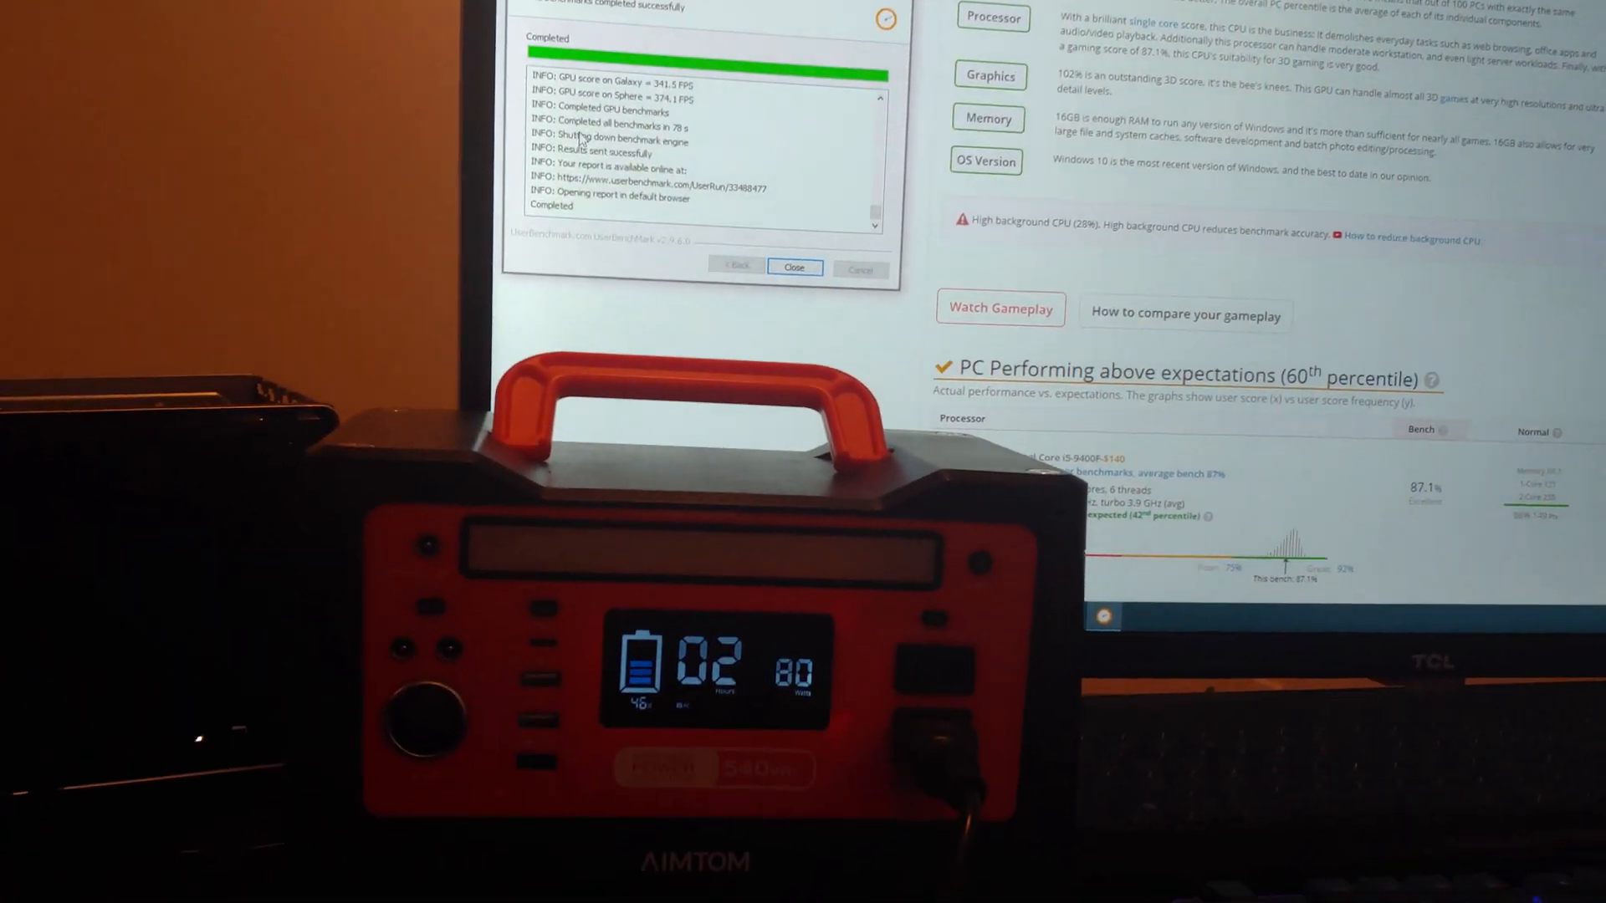
Step: Close the completed benchmark progress window to reveal the 60th percentile results report
left_click(793, 268)
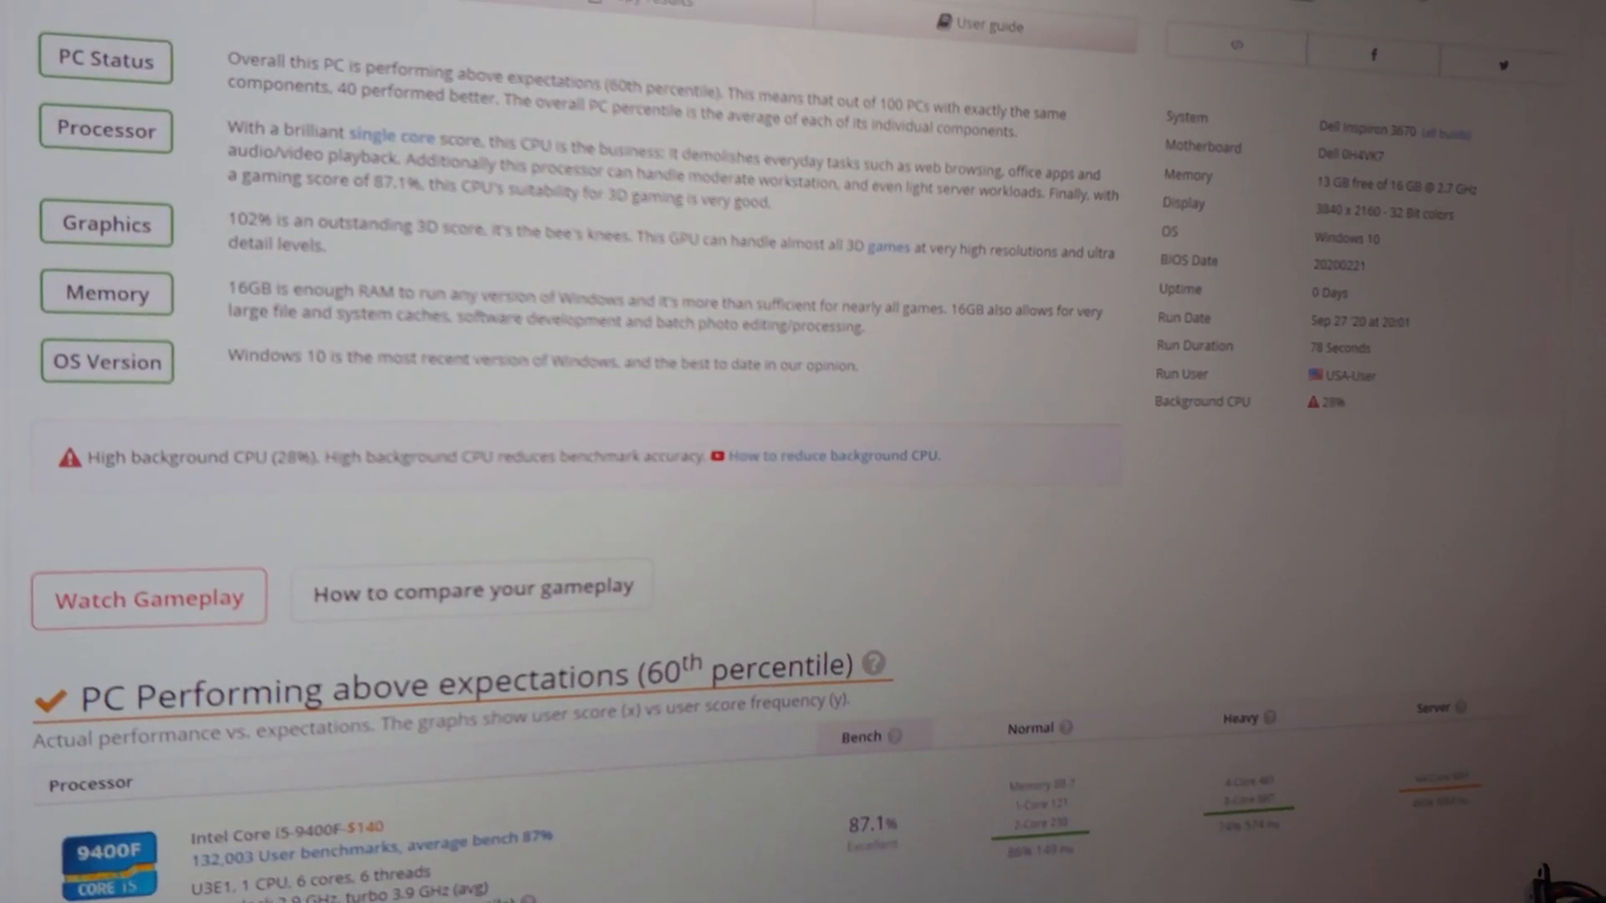
Step: Scroll down to the RTX 2060 Super graphics and Samsung 970 Evo Plus drive scores
scroll("down", 3)
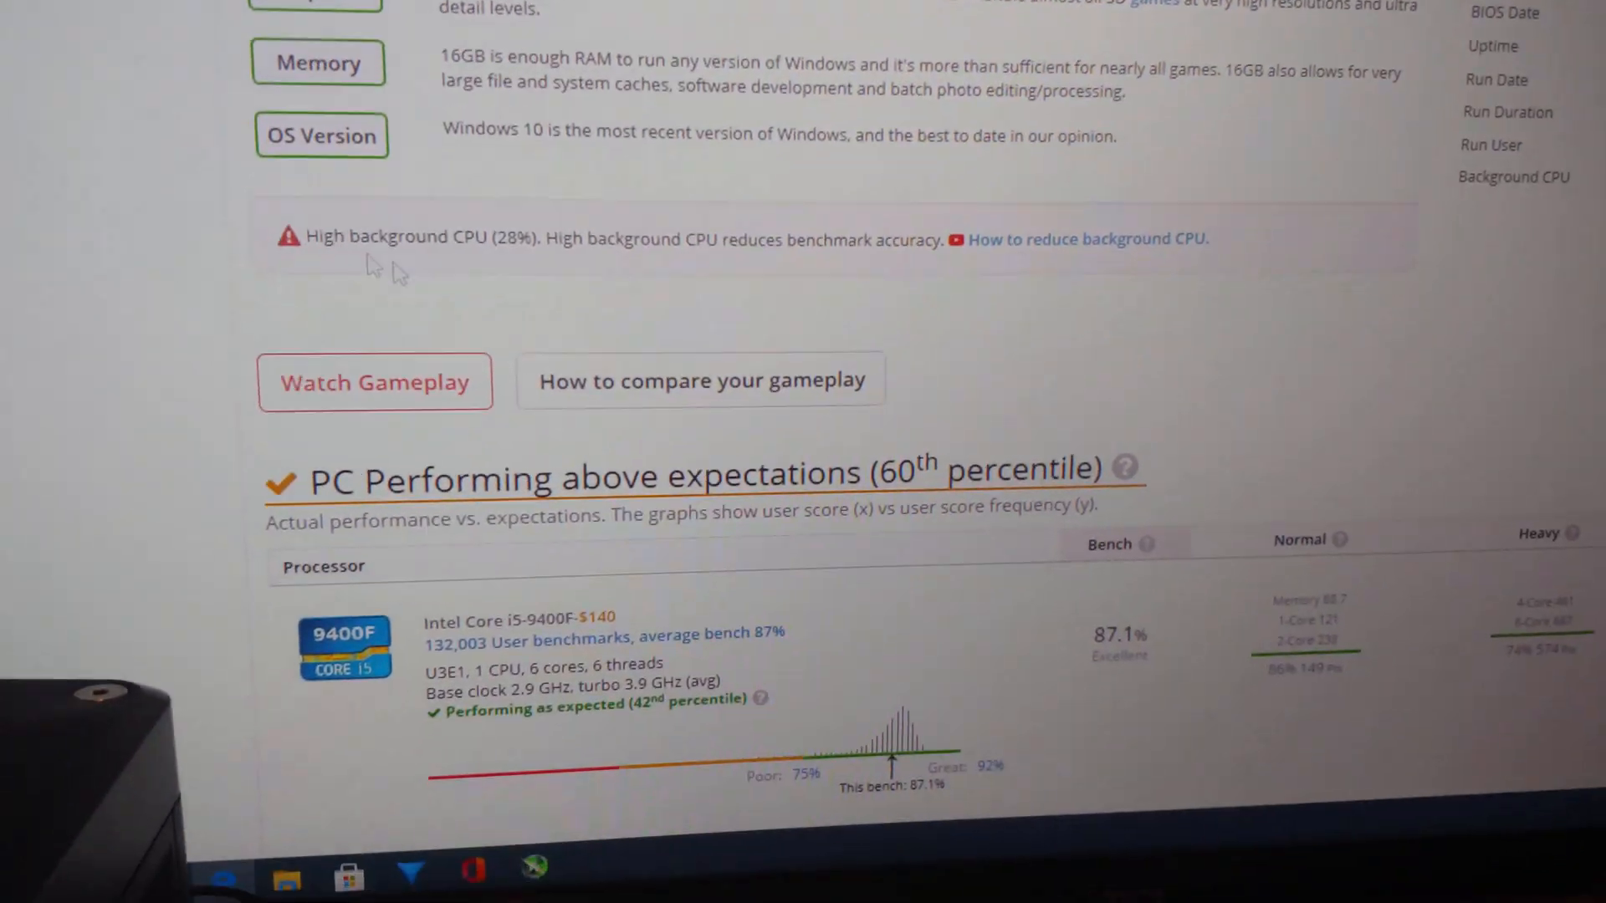
scroll("down", 3)
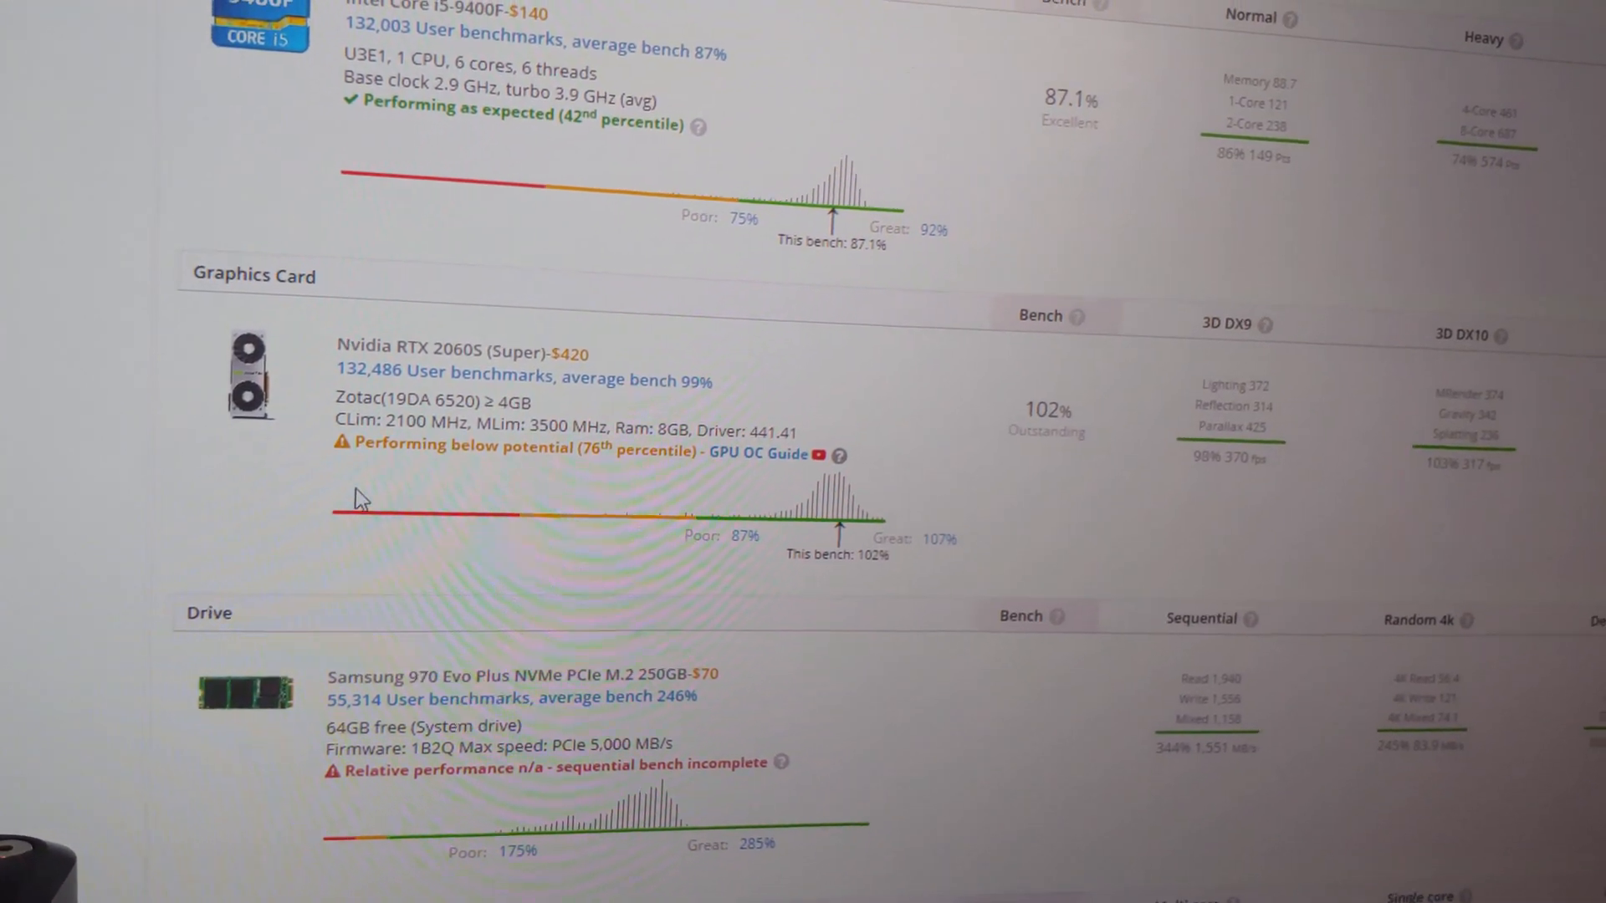